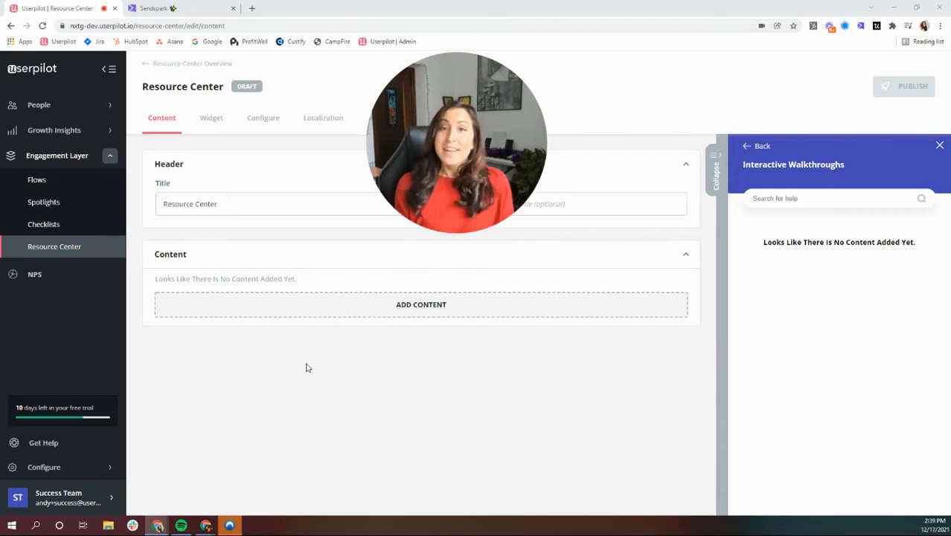
pyautogui.moveTo(394, 305)
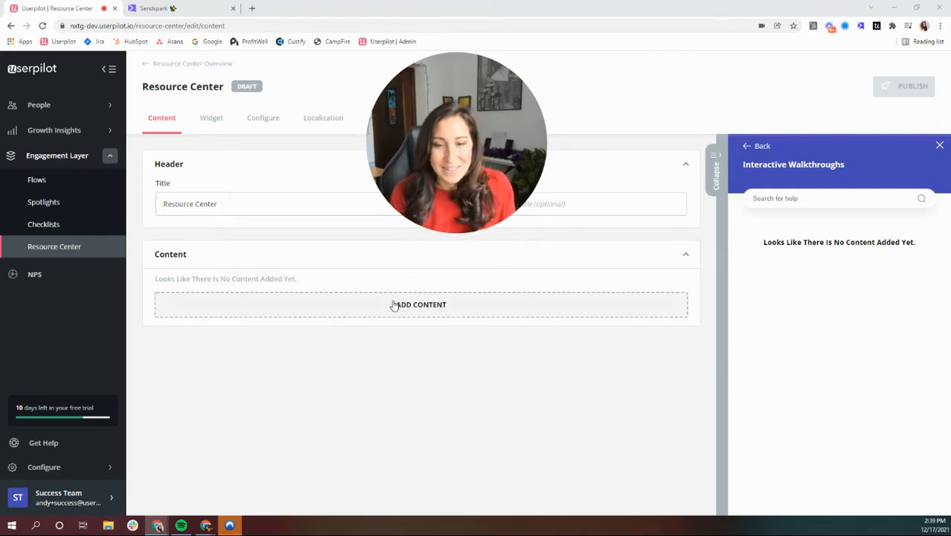
# Start adding a new Flows module to the Resource Center's empty content
pyautogui.click(419, 304)
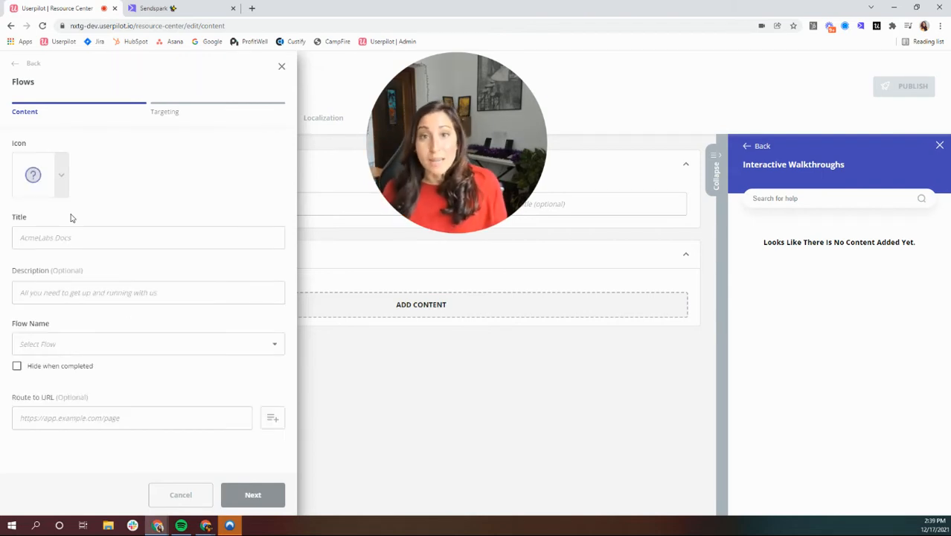
# Title the module 'Welcome to Userpilot', link the Welcomer flow, and continue to targeting
pyautogui.click(147, 237)
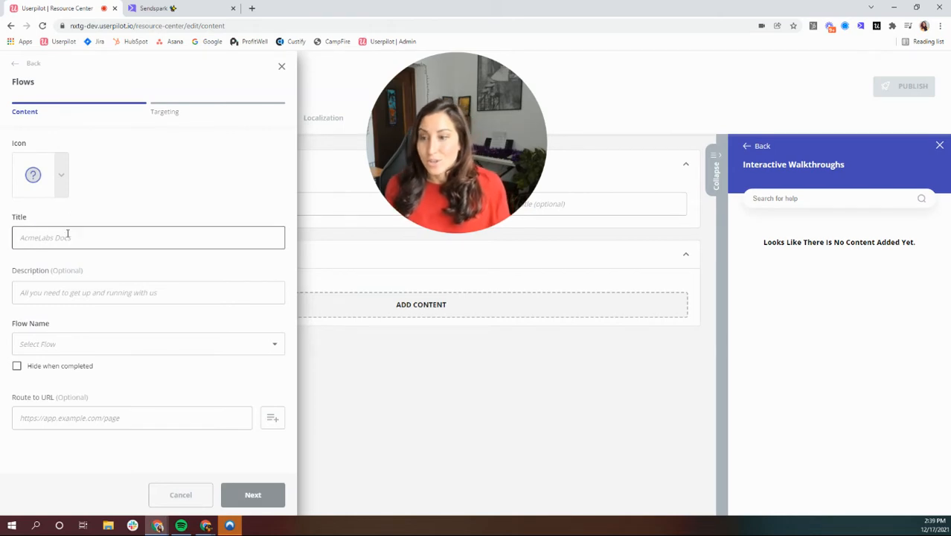
pyautogui.write('Welco')
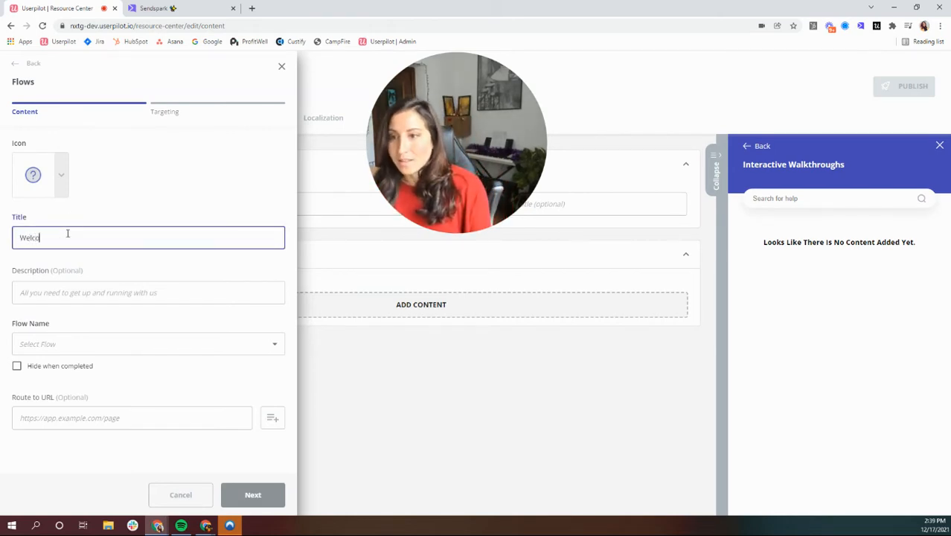
pyautogui.write('Welcome to Userpilot')
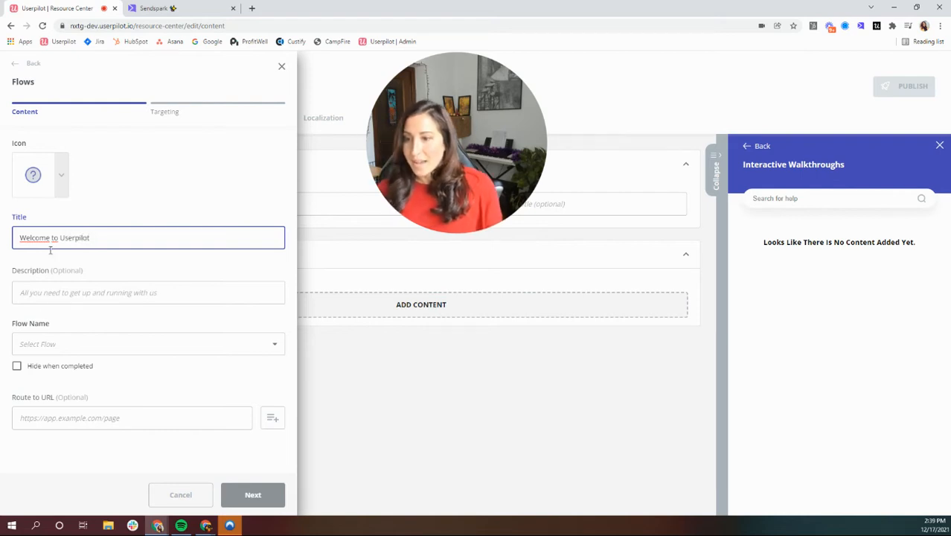
pyautogui.click(149, 342)
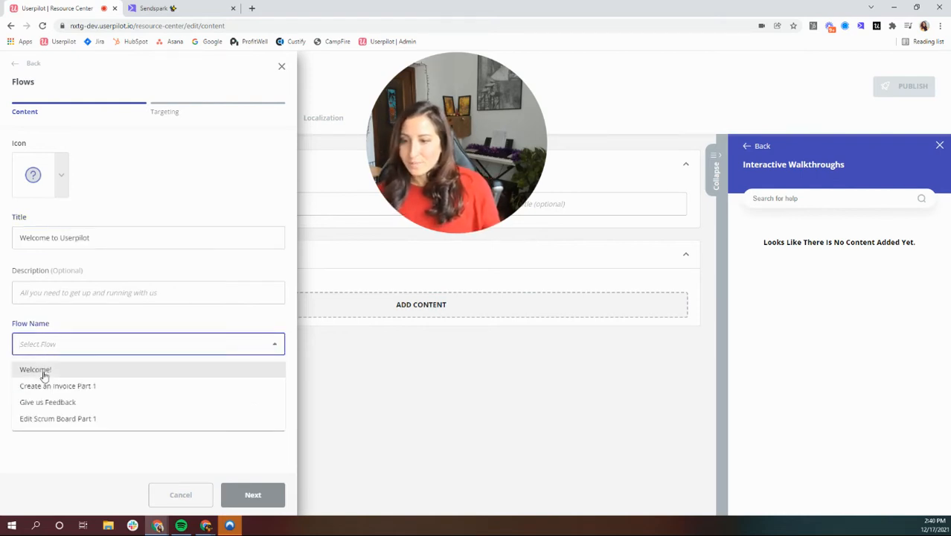
pyautogui.click(35, 369)
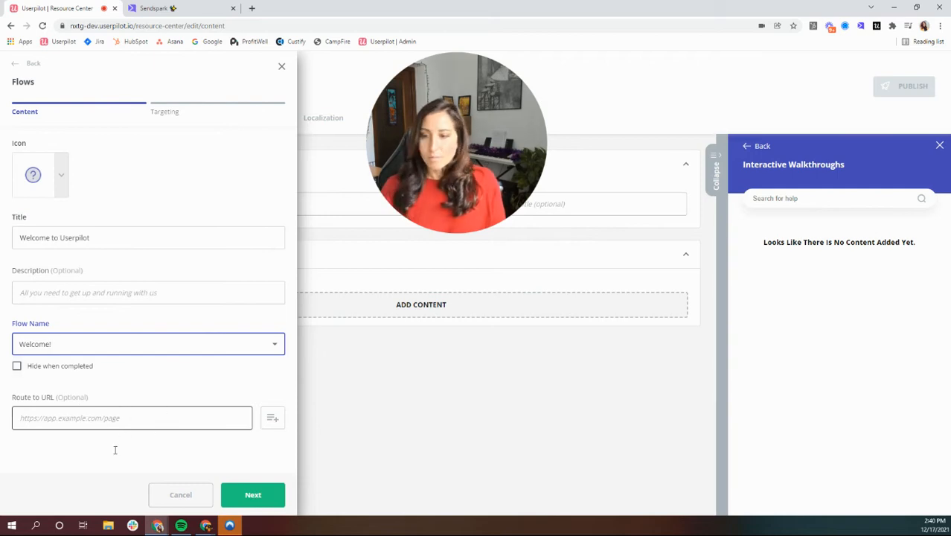
pyautogui.click(253, 494)
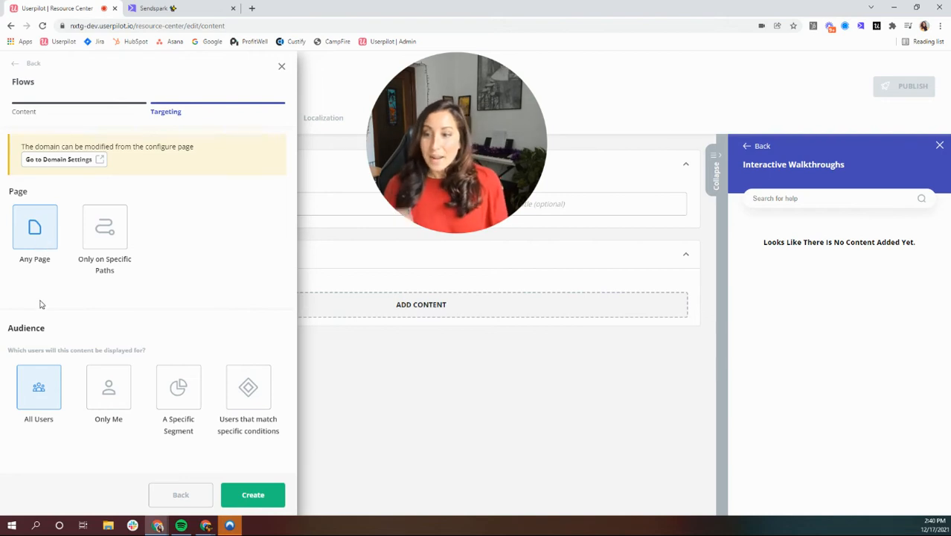
pyautogui.moveTo(14, 411)
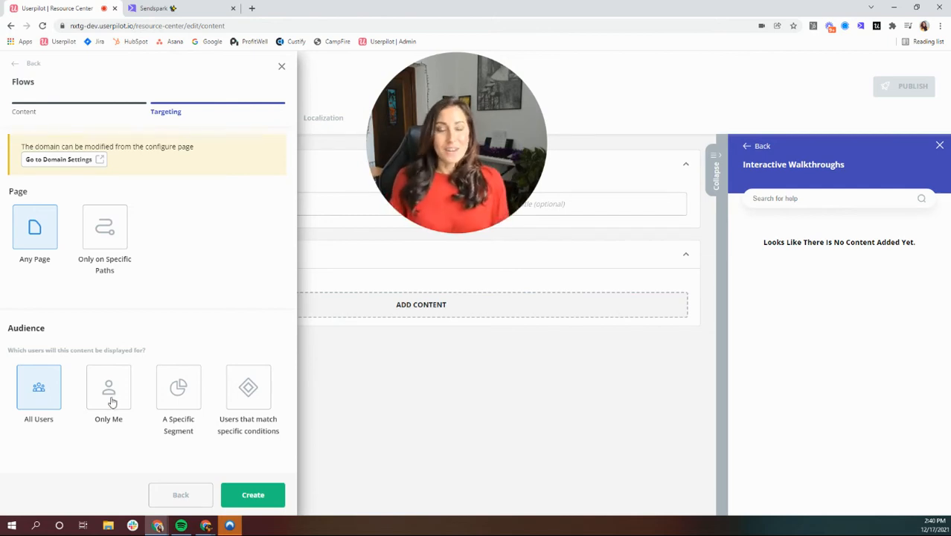
pyautogui.moveTo(237, 413)
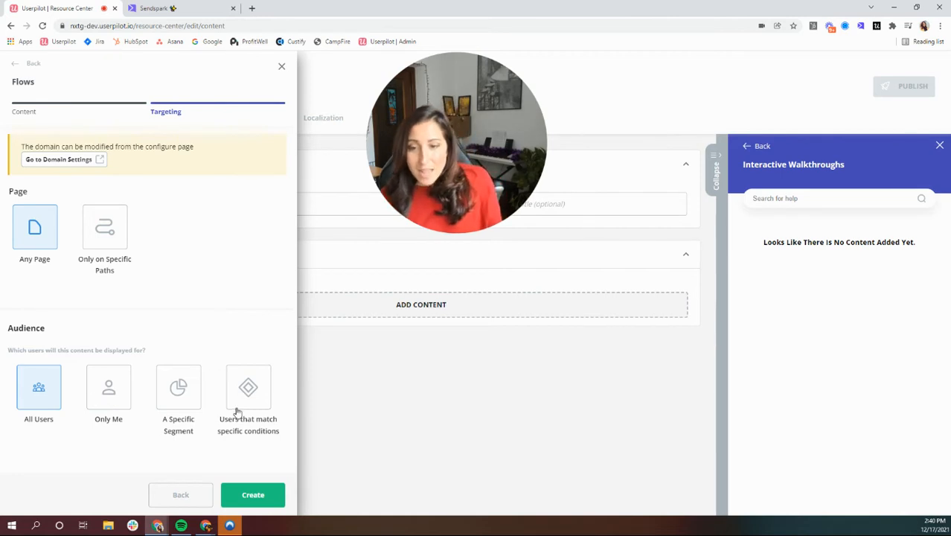
# Limit the audience to users matching specific conditions and add a new condition
pyautogui.click(247, 387)
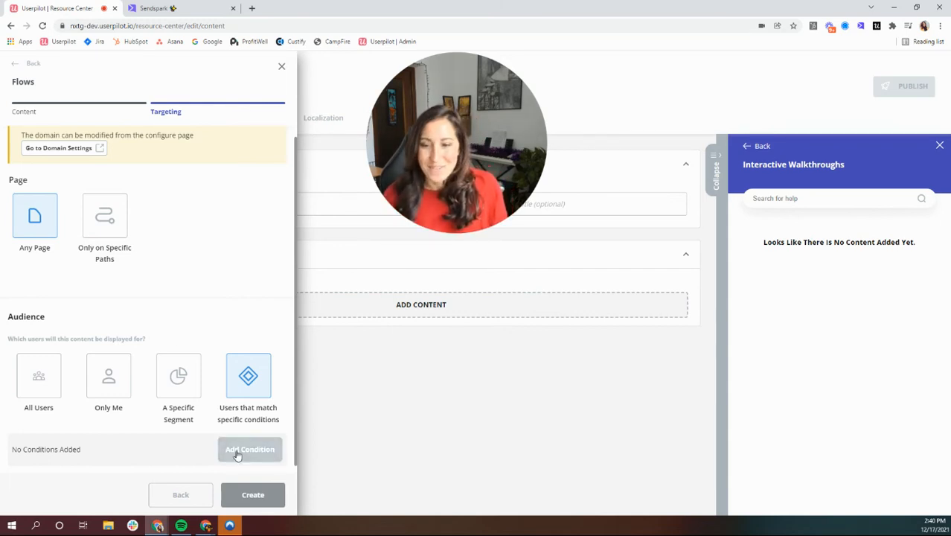
pyautogui.click(250, 450)
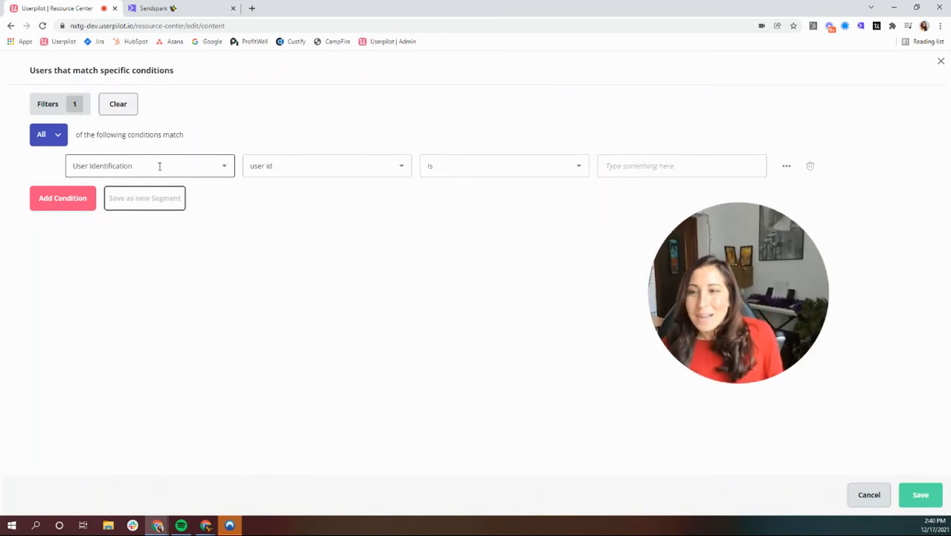
# Save a User Identification condition: Last Seen more than 30 days ago
pyautogui.click(149, 165)
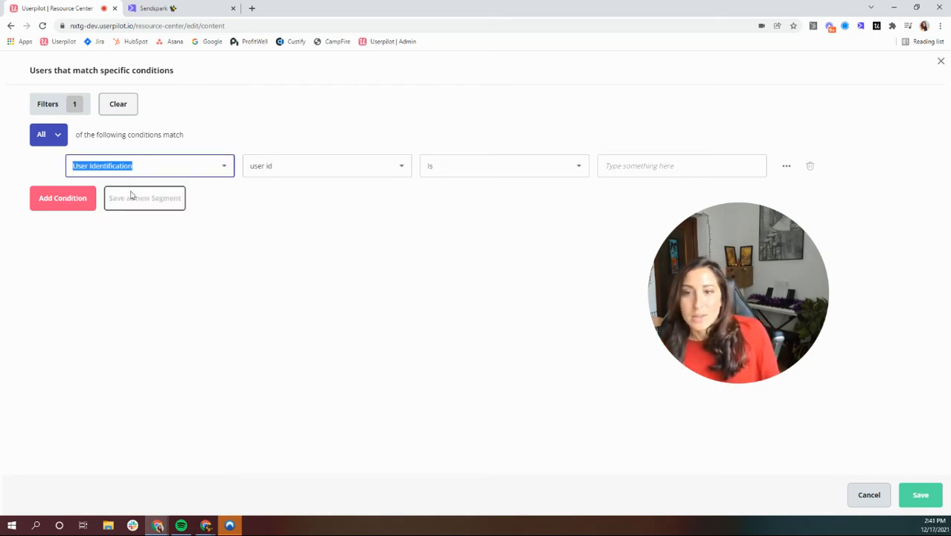
pyautogui.click(326, 165)
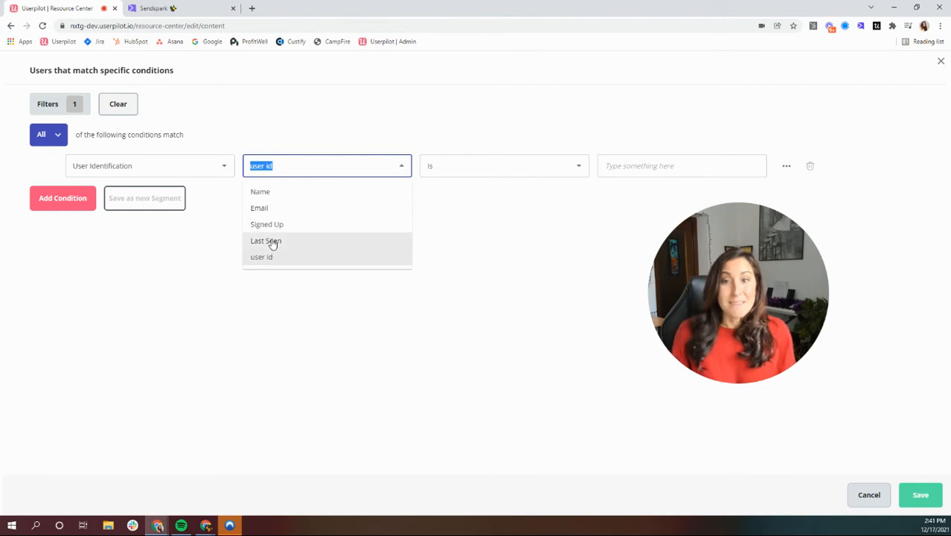
pyautogui.click(264, 240)
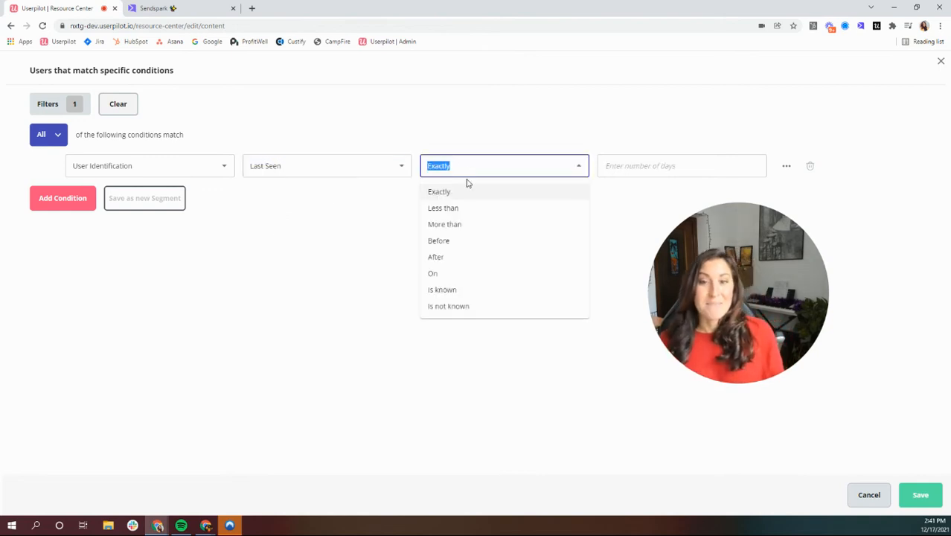
pyautogui.click(443, 224)
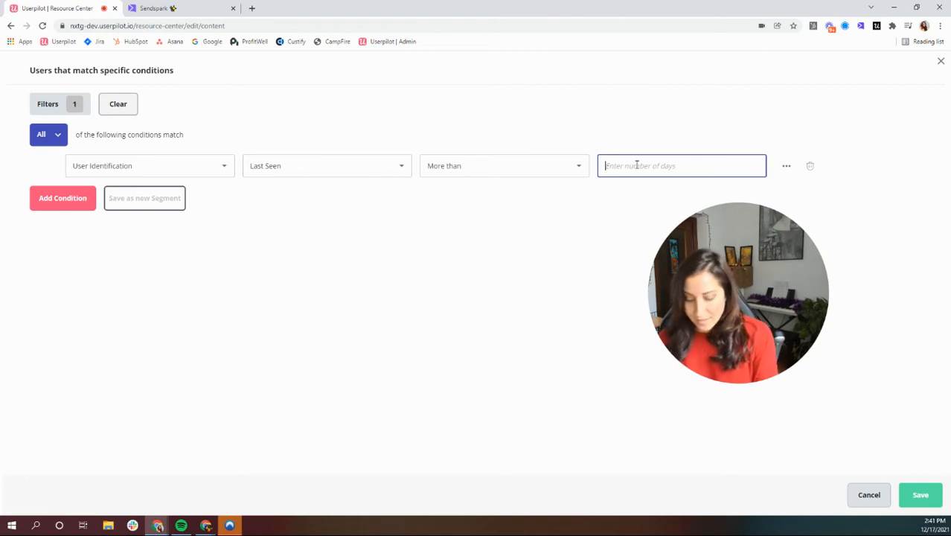
pyautogui.write('30')
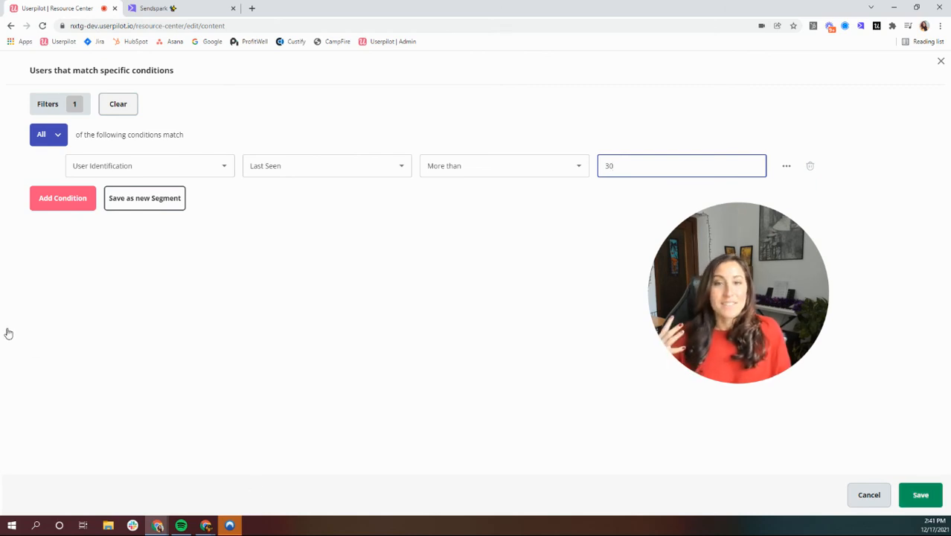
pyautogui.click(919, 494)
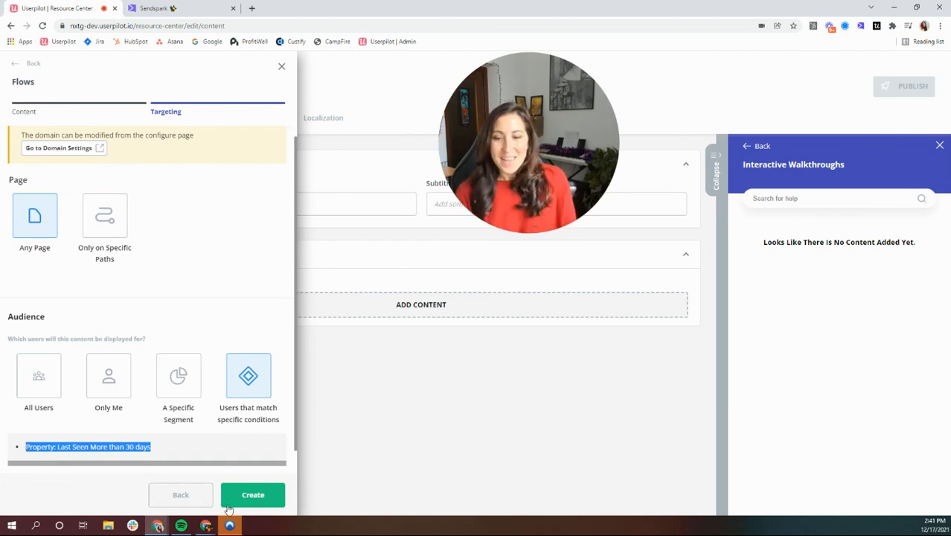
# Create the 'Welcome to Userpilot' module with its Last Seen > 30 days audience
pyautogui.click(253, 494)
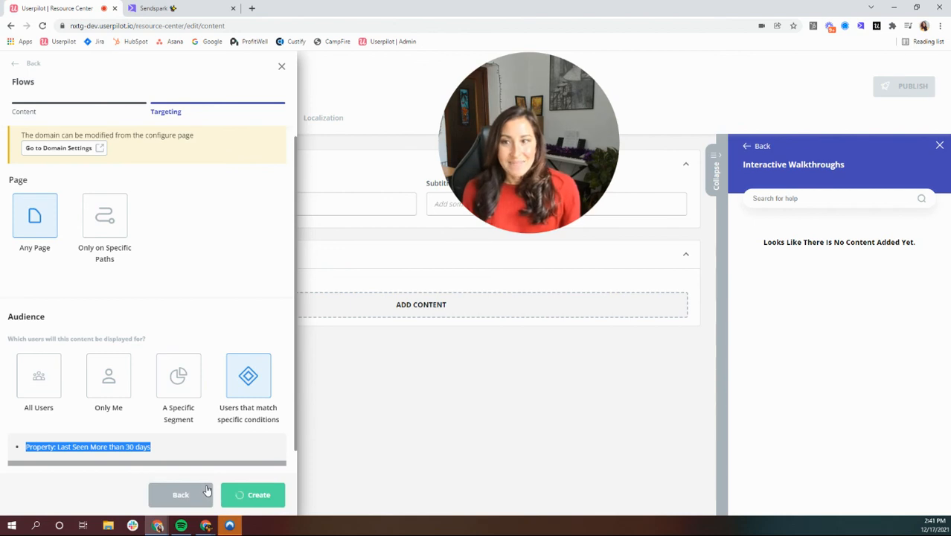
pyautogui.moveTo(300, 488)
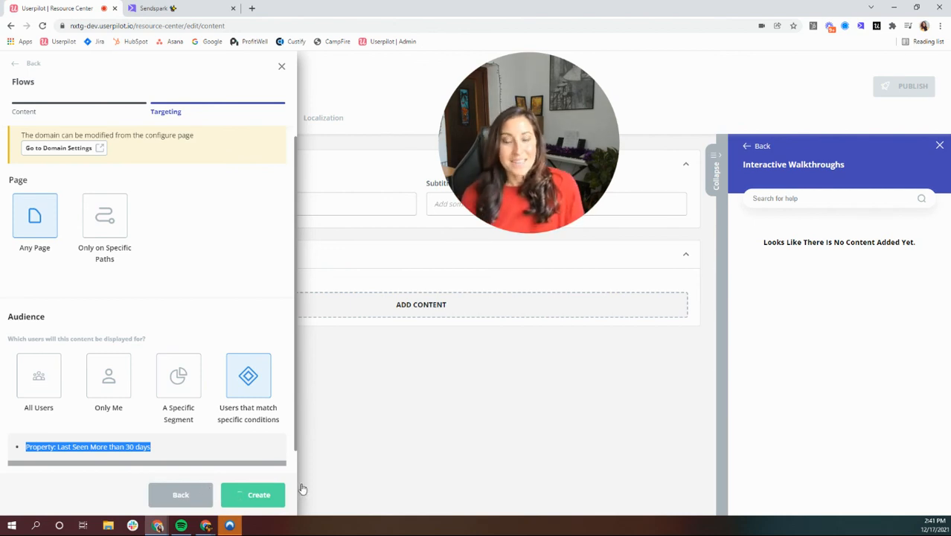